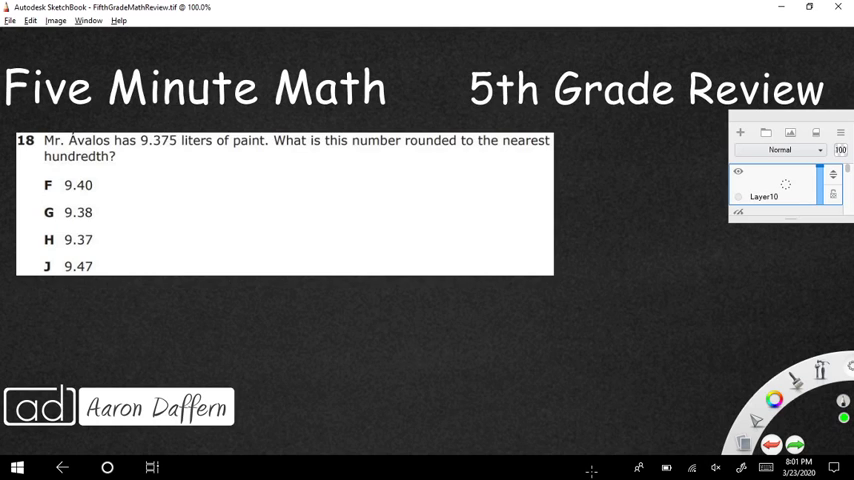
Write 9.375 in green, underline 'hundredth', mark the 7 and circle the 5
drag(48, 162, 116, 160)
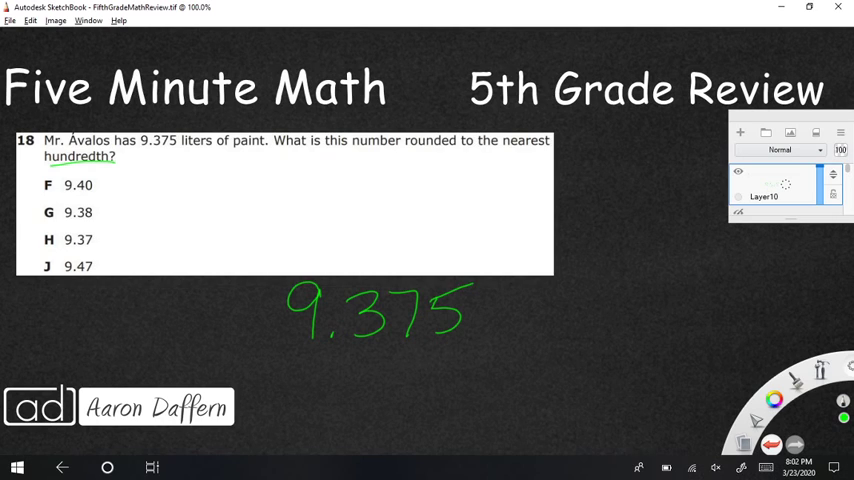
click(108, 468)
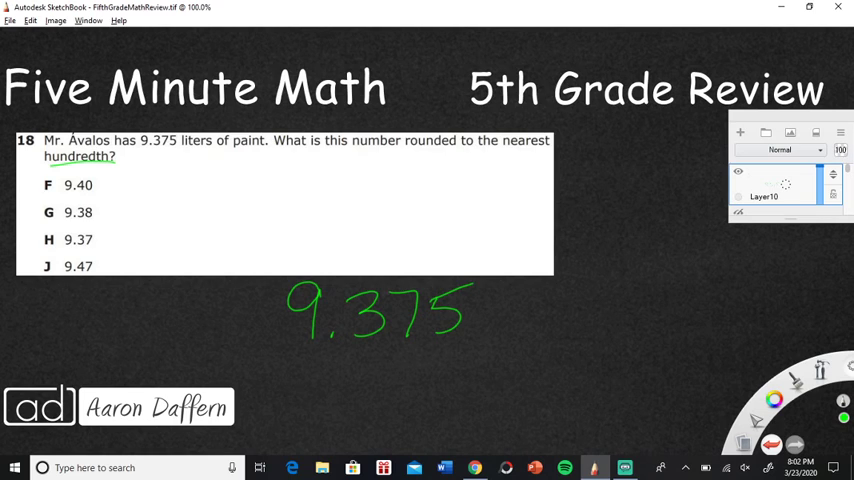
drag(392, 348, 428, 348)
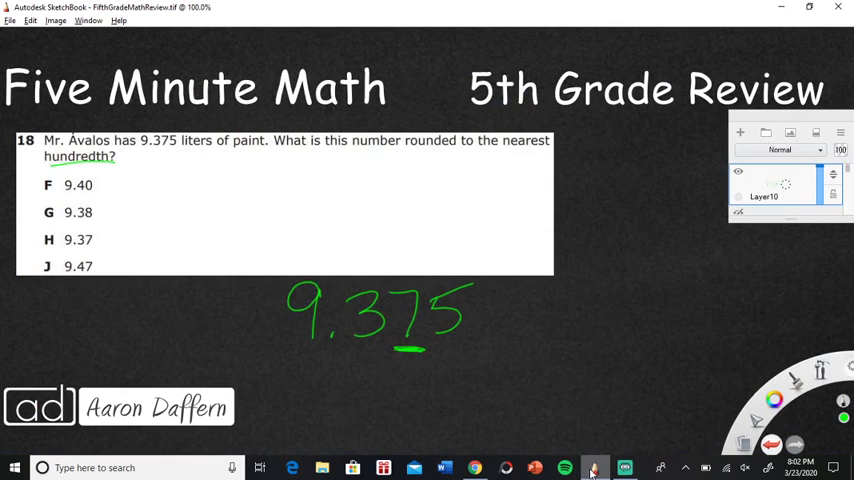
click(624, 468)
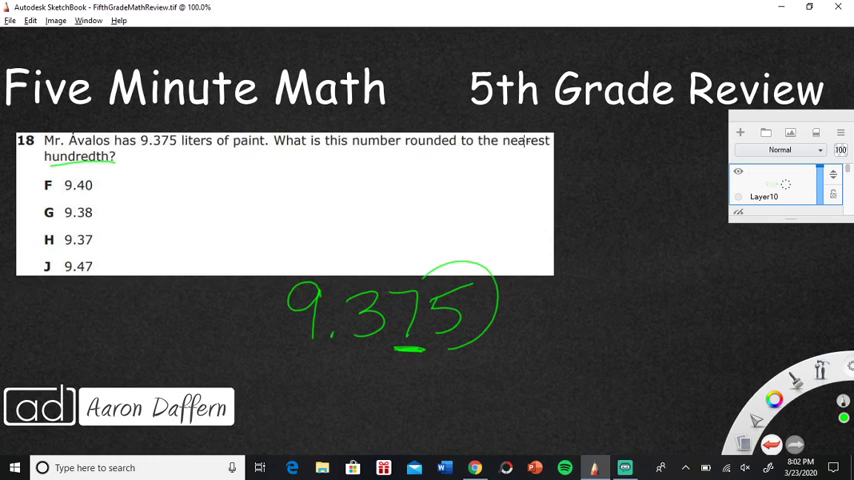
drag(430, 290, 470, 360)
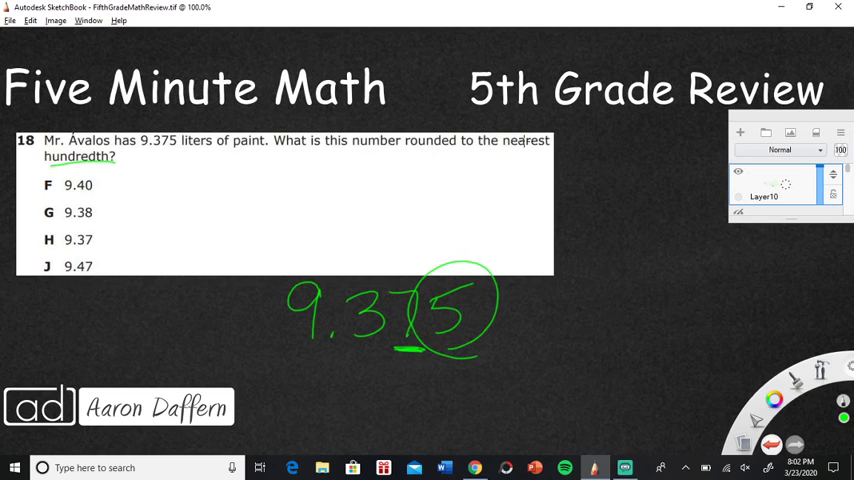
Label tenths and hundredths, note '5 or more ↑ / 4 or less ↓', write 9.38 and cross out the 5
drag(344, 356, 344, 384)
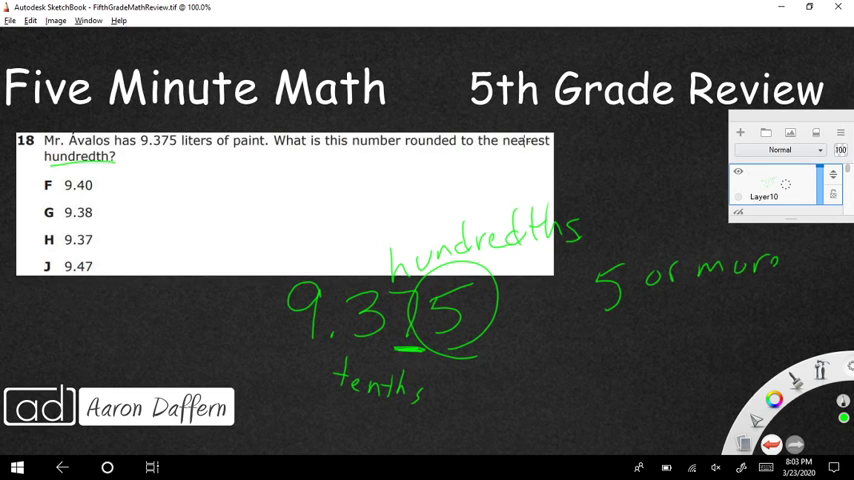
drag(796, 280, 800, 256)
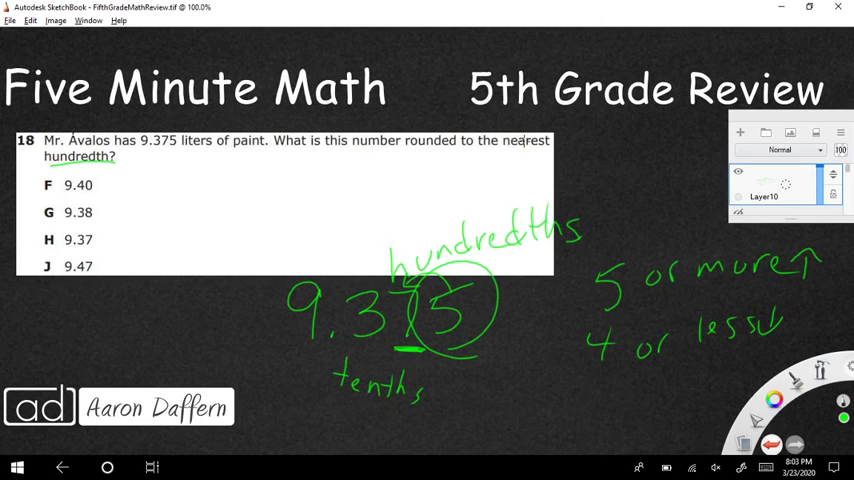
drag(90, 304, 116, 336)
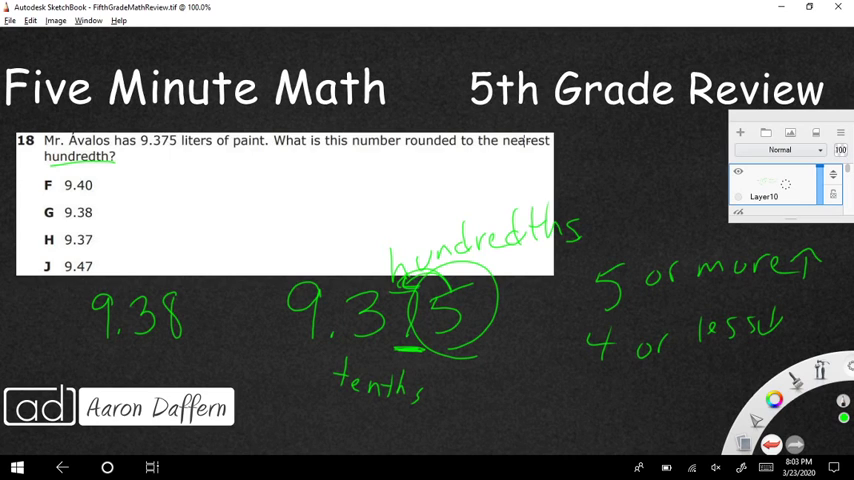
drag(416, 270, 484, 356)
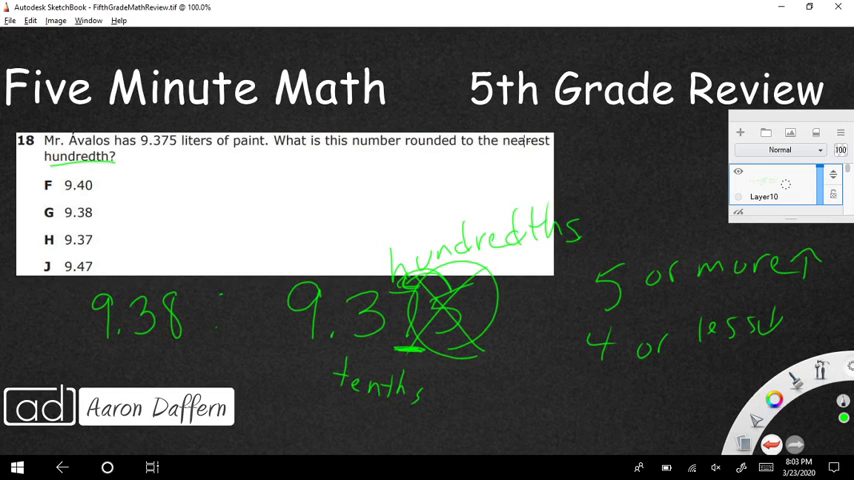
Circle choice G 9.38, rewrite 9.375 rounded to tenths as 9.4 with an arrow to F
drag(48, 212, 110, 212)
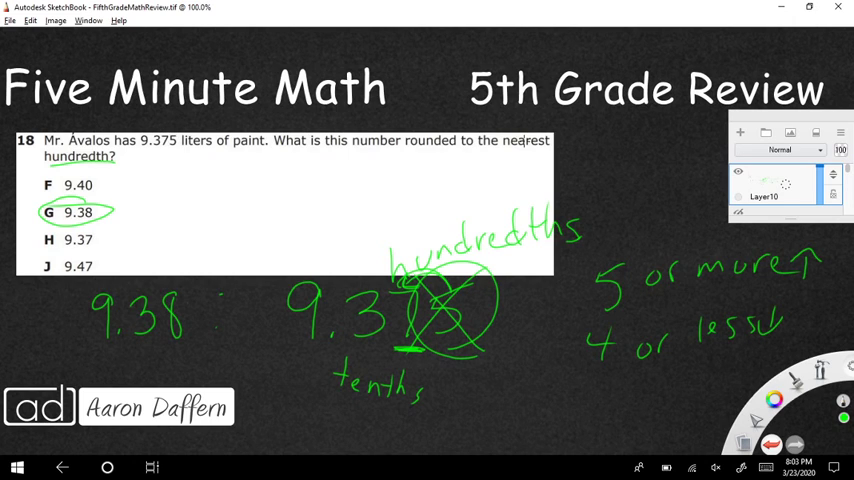
drag(124, 184, 100, 184)
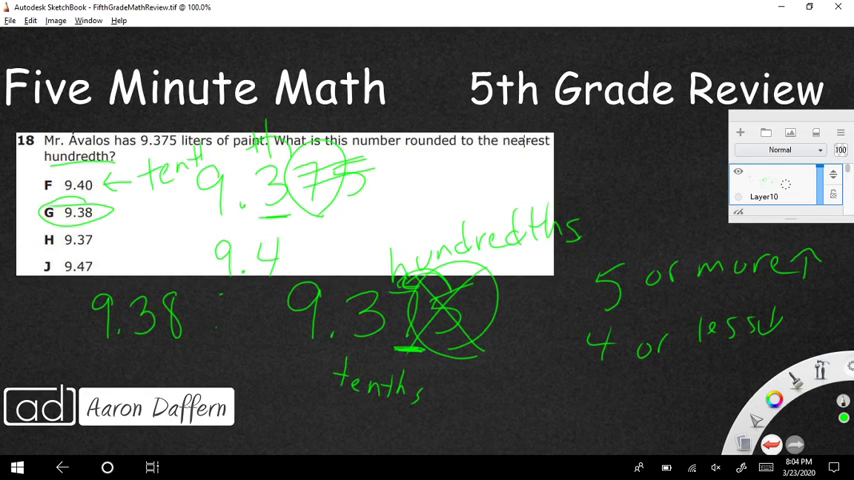
drag(100, 240, 128, 240)
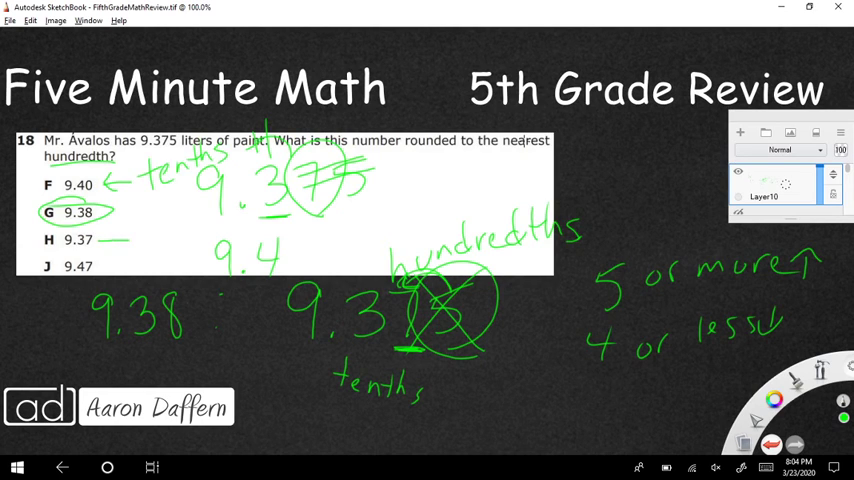
drag(128, 240, 104, 240)
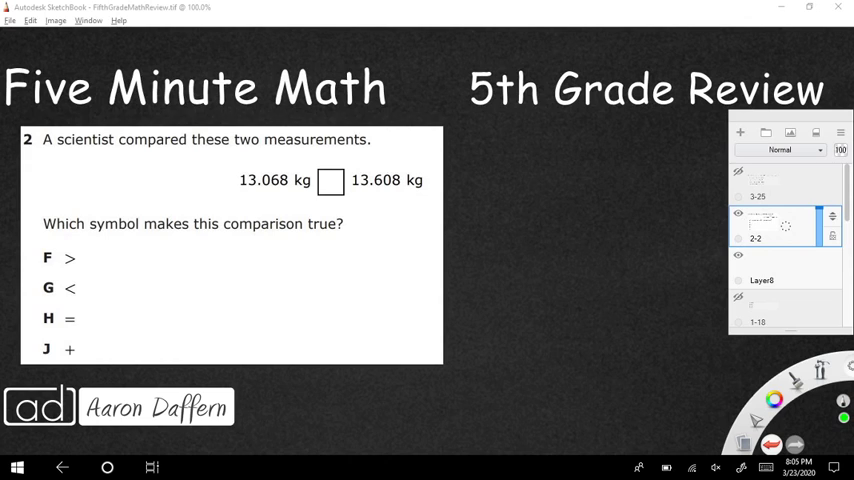
On the problem 2 layer, underline 13.068 kg and 13.608 kg and cross out choice J
click(740, 132)
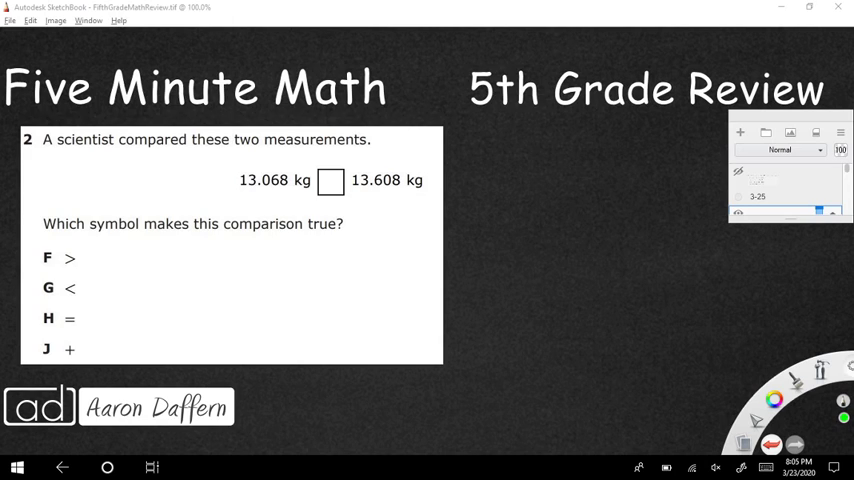
drag(242, 196, 296, 196)
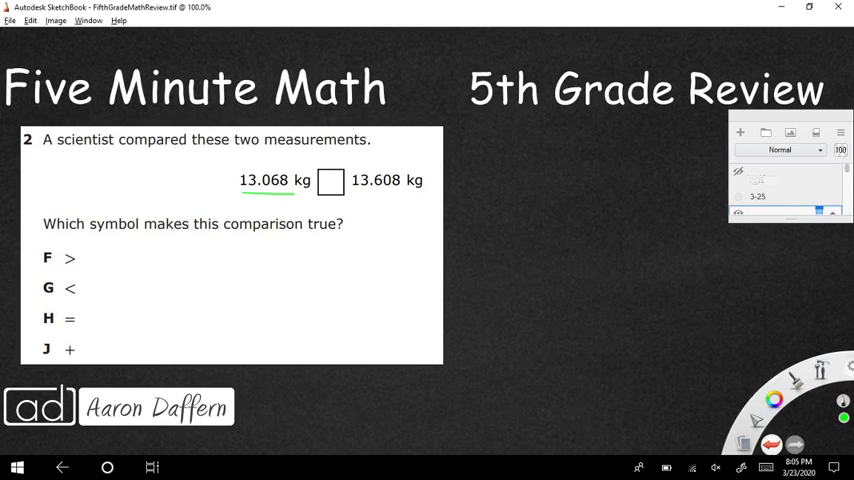
drag(356, 192, 416, 190)
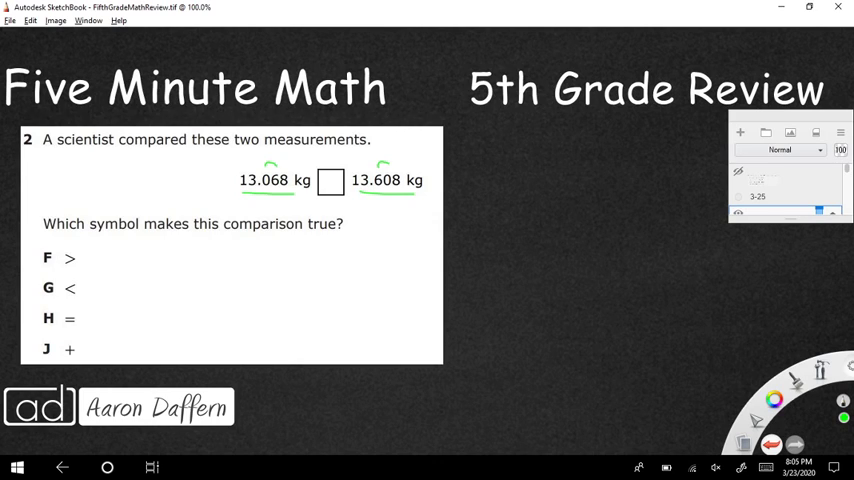
drag(40, 336, 76, 364)
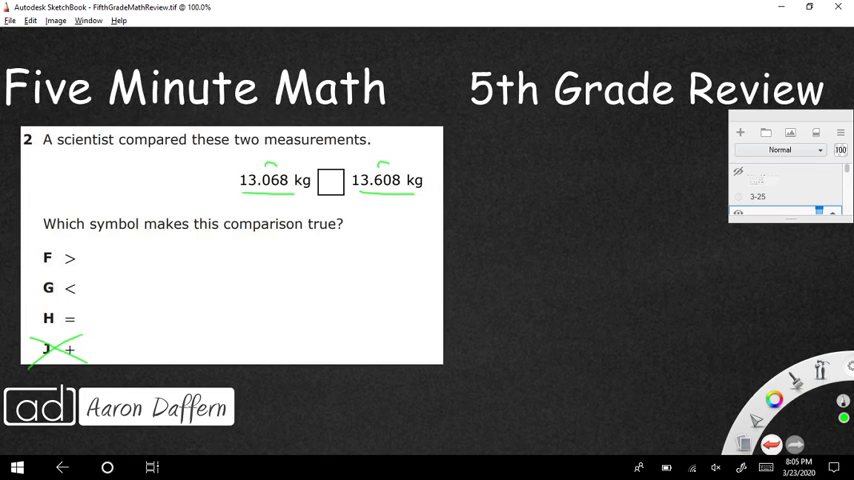
Draw a less-than sign by G and label 'greater than' and 'less than' beside the choices
drag(120, 280, 100, 300)
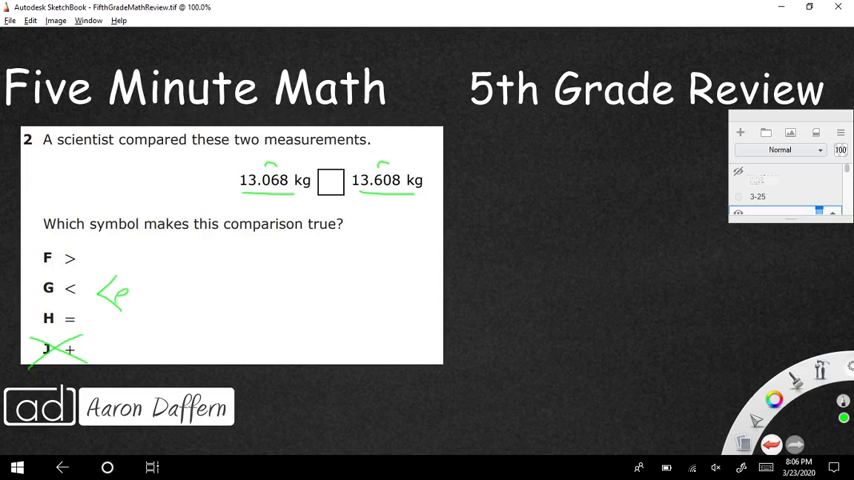
drag(118, 300, 156, 304)
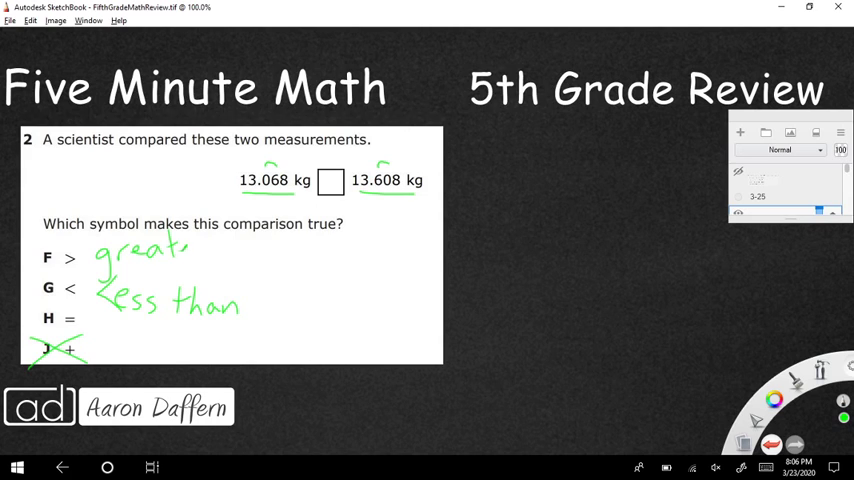
drag(184, 256, 250, 256)
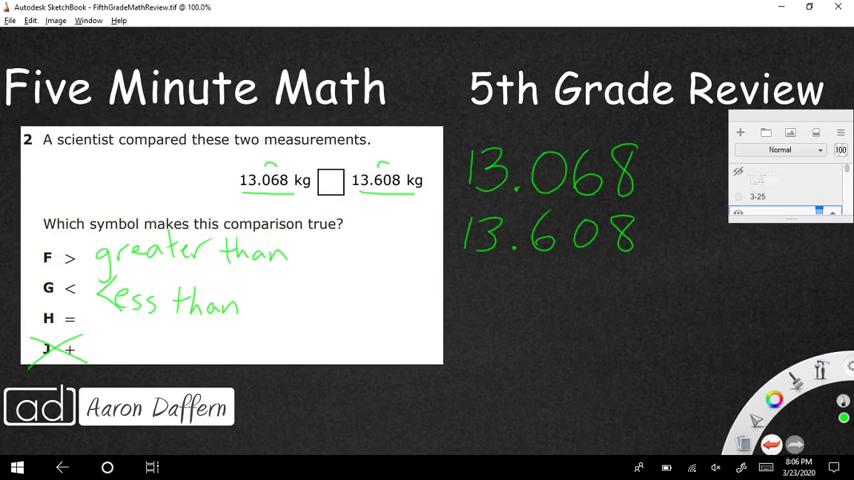
Stack 13.068 over 13.608 on the right and circle and underline their tenths digits
drag(456, 204, 460, 264)
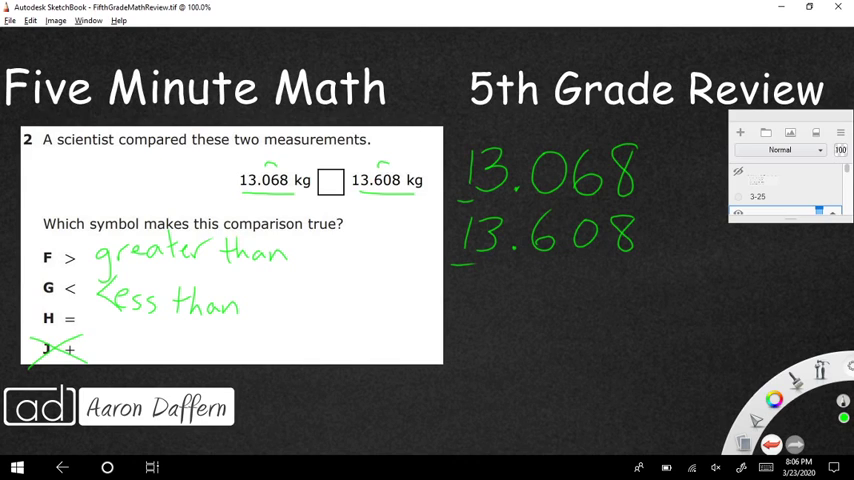
drag(470, 130, 484, 120)
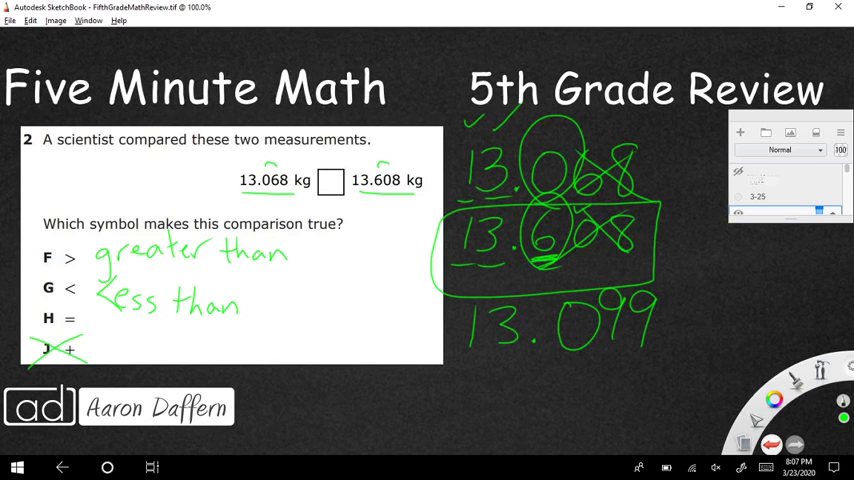
drag(556, 362, 590, 362)
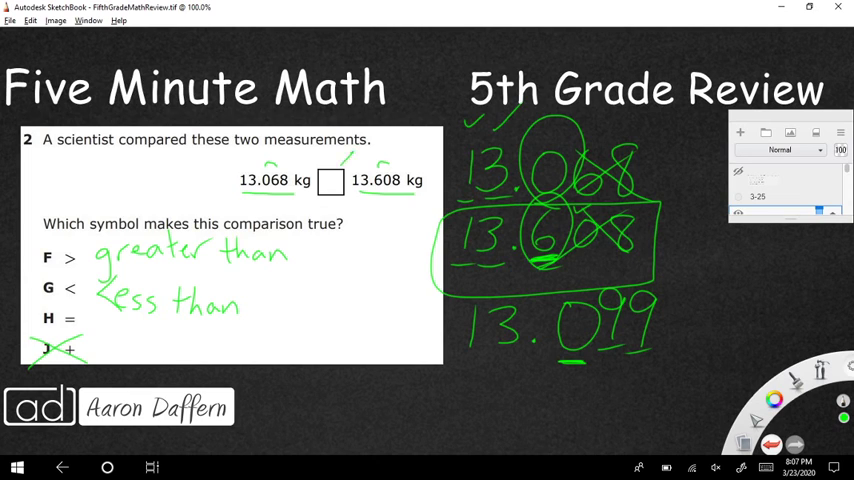
drag(344, 164, 330, 196)
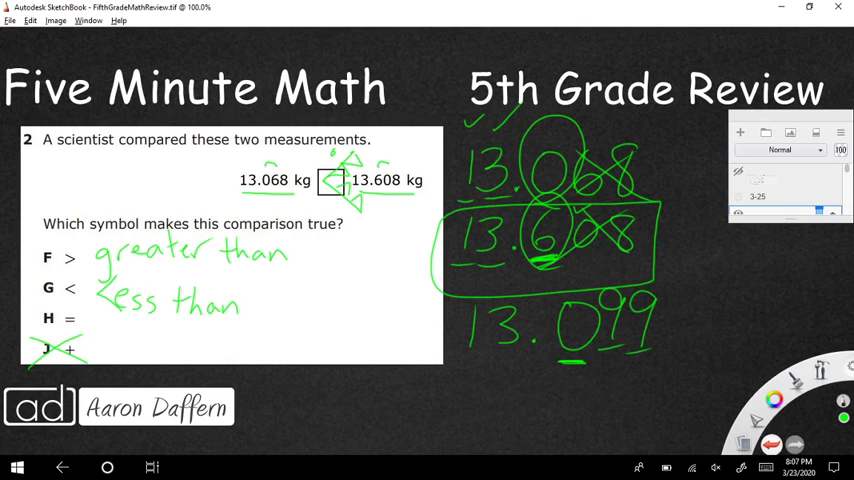
Draw a < sign in the empty box between 13.068 kg and 13.608 kg
drag(304, 250, 324, 264)
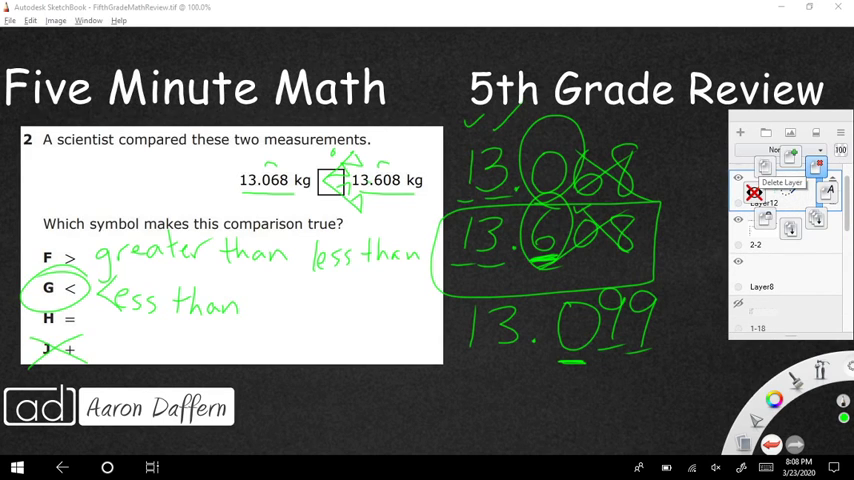
Delete the annotation layer so a fresh canvas shows problem 25
click(752, 192)
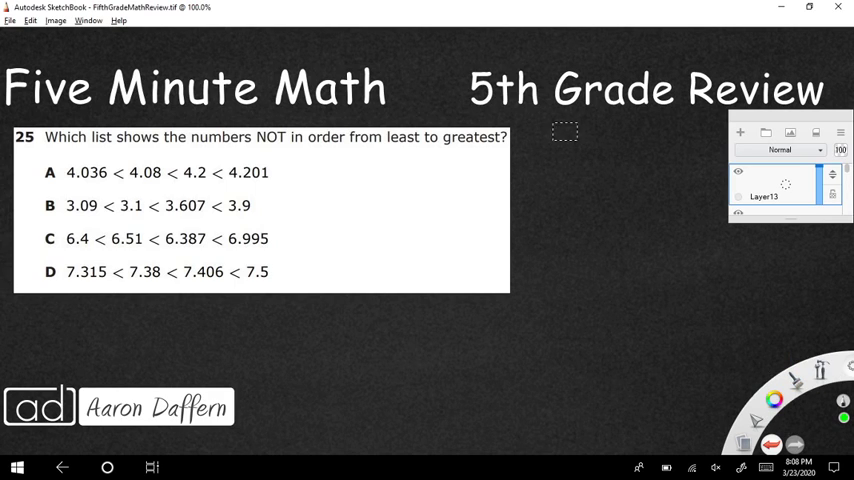
drag(556, 138, 572, 124)
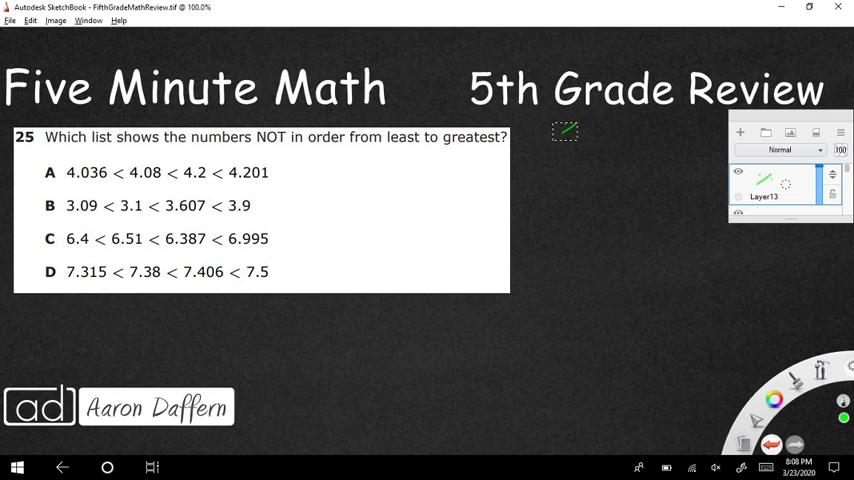
click(88, 20)
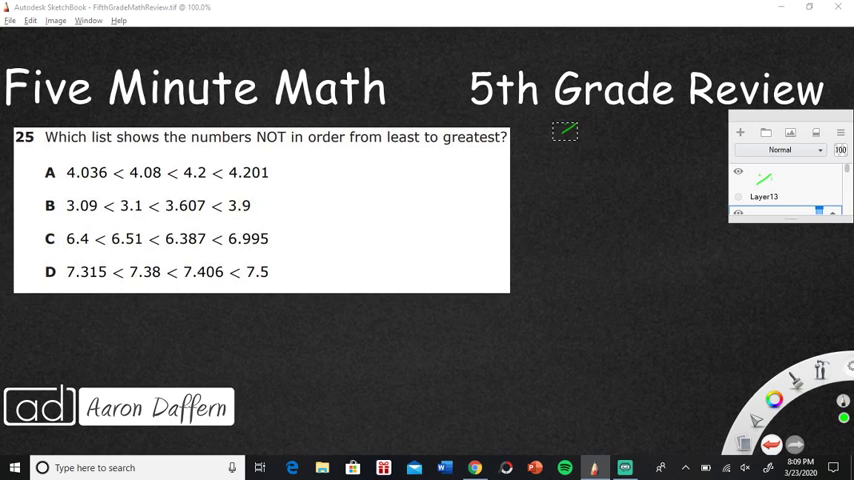
mouse_move(766, 332)
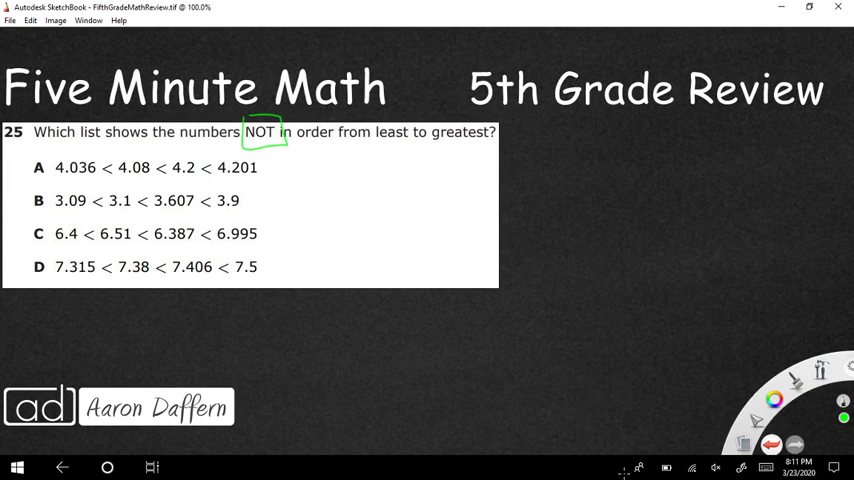
Box the word NOT, underline option A's numbers and write 4.036 < 4.080 <
drag(58, 180, 96, 178)
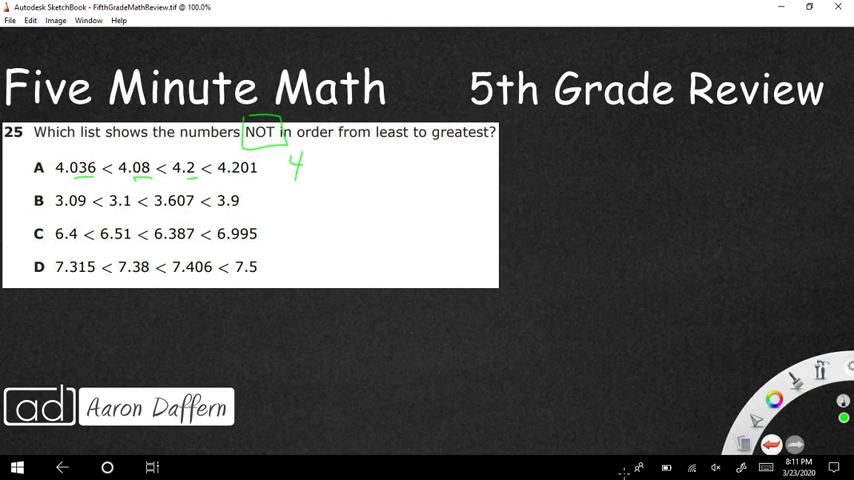
drag(300, 170, 376, 170)
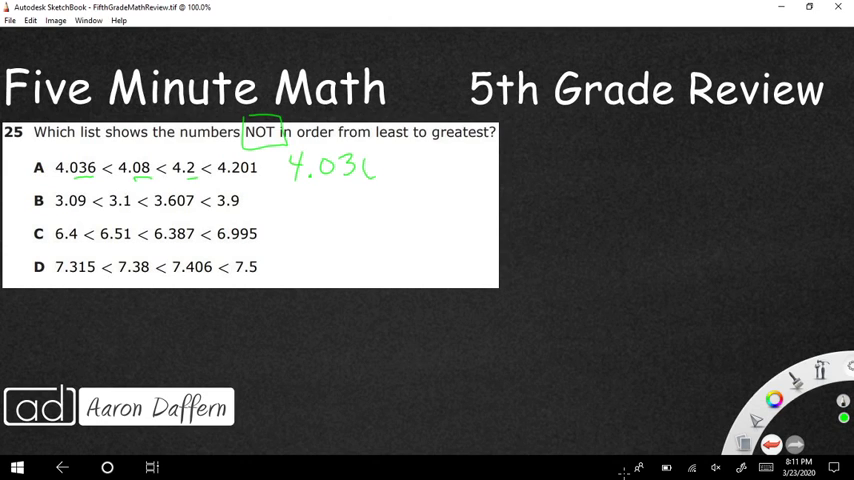
drag(384, 160, 400, 172)
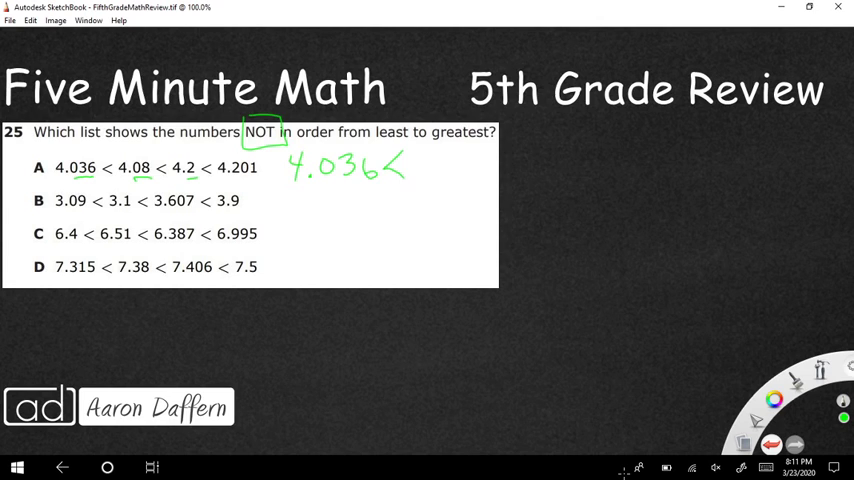
text(4.1)
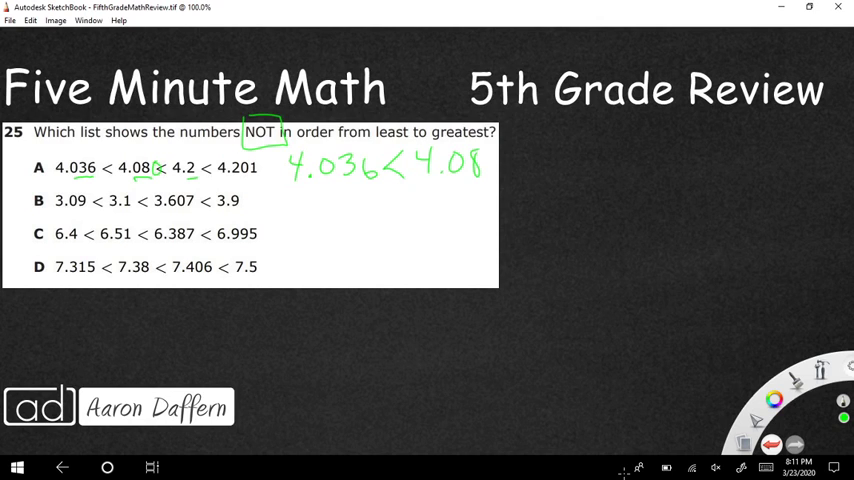
drag(480, 164, 536, 164)
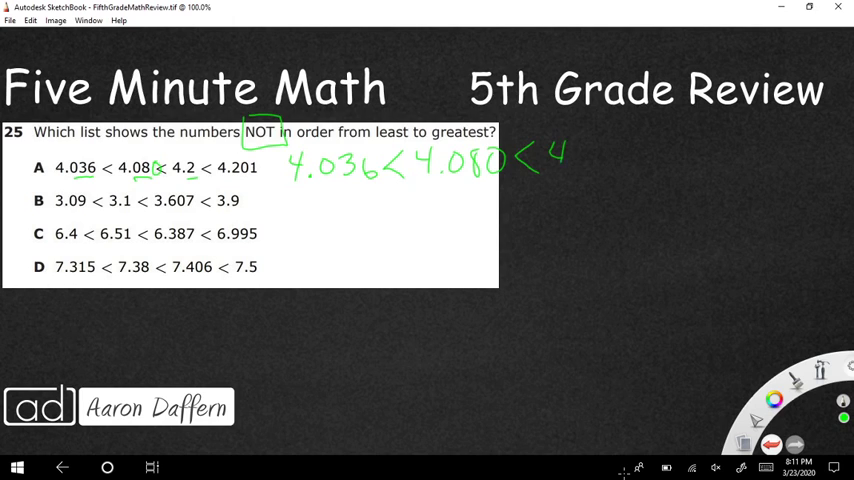
drag(556, 160, 624, 160)
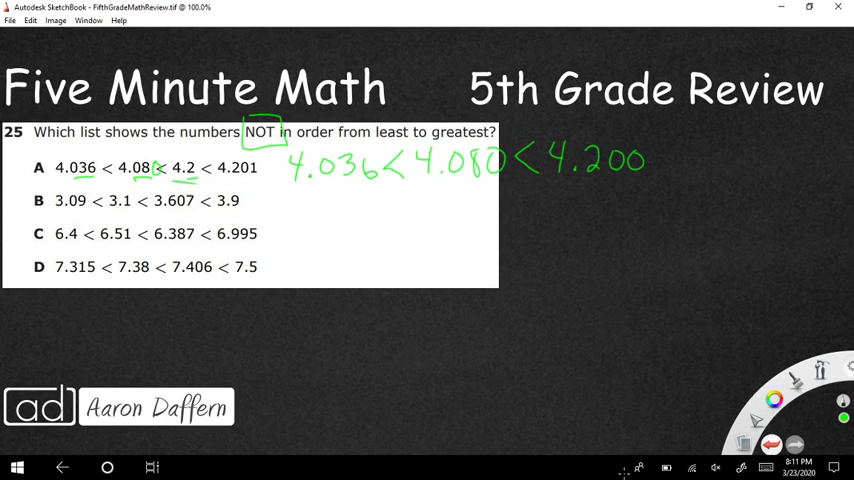
Finish option A's rewrite with 4.200 < 4.201, noting 4.2 = 4.200
drag(170, 160, 200, 180)
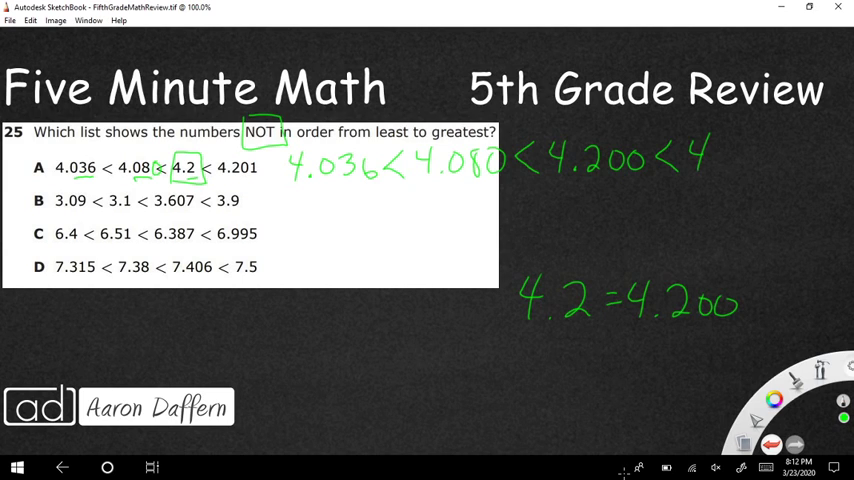
text(.201)
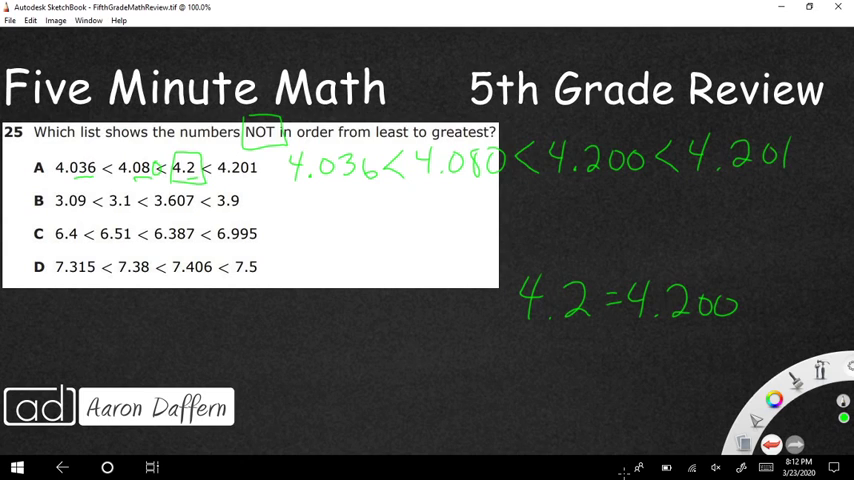
drag(320, 186, 360, 184)
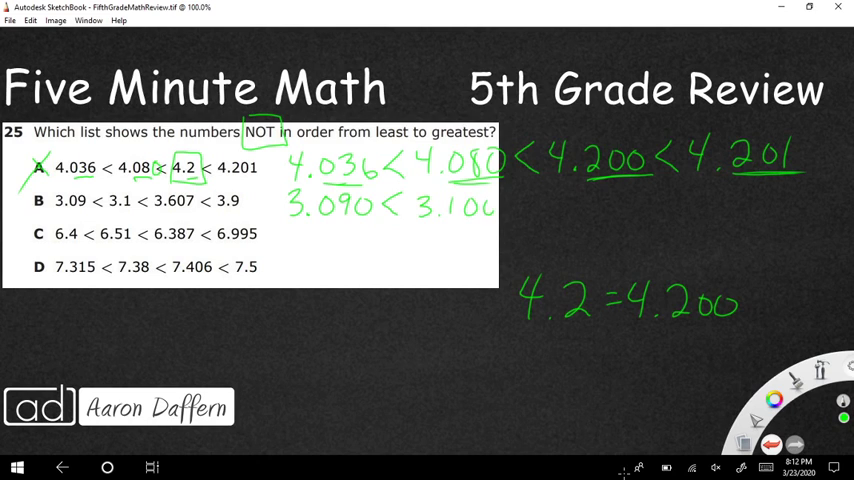
Rewrite option B as 3.090 < 3.100 < 3.607 < 3.900 with trailing zeros
drag(510, 200, 530, 216)
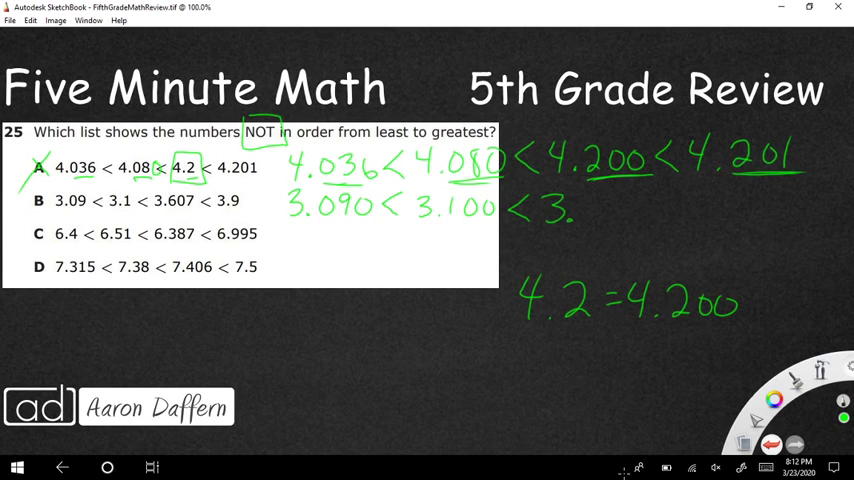
text(607<3.900)
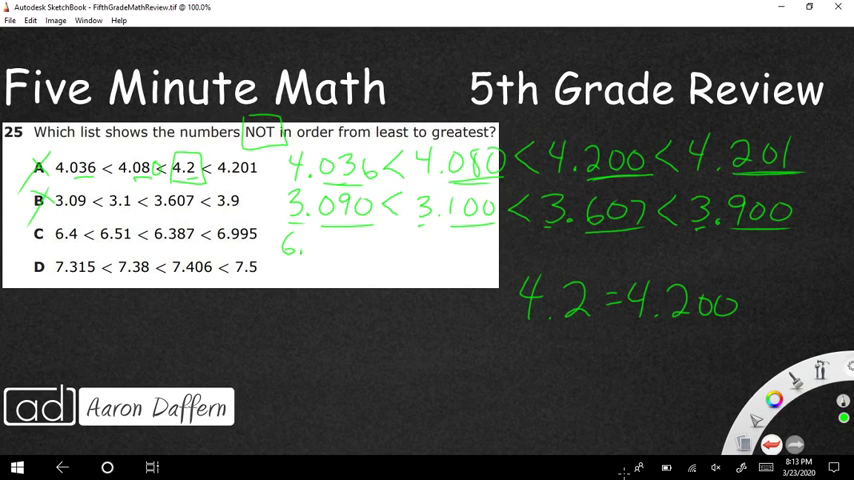
Write 6.400 < 6.510 < 6.387 < 6.995 for option C and circle the out-of-order decimal parts
text(400)
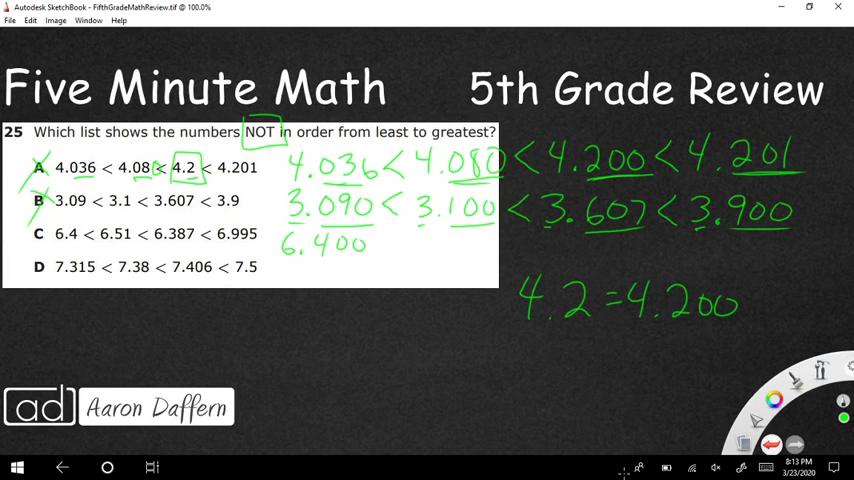
drag(376, 244, 396, 244)
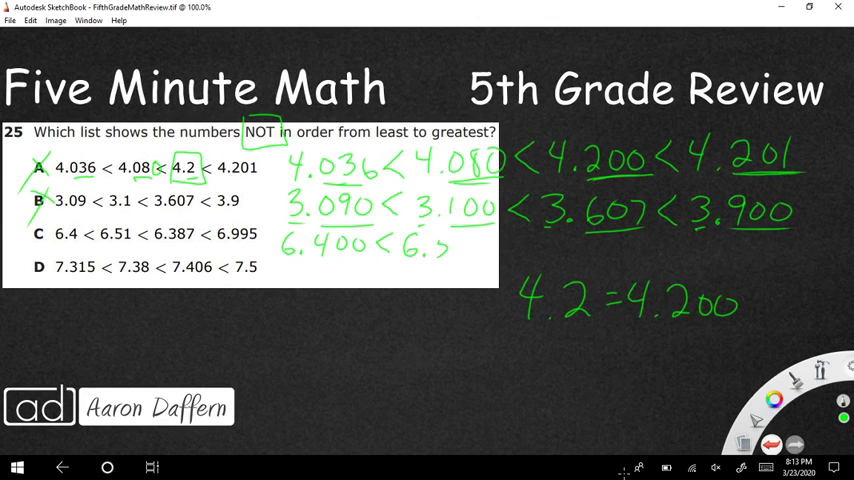
text(10<6.387<6)
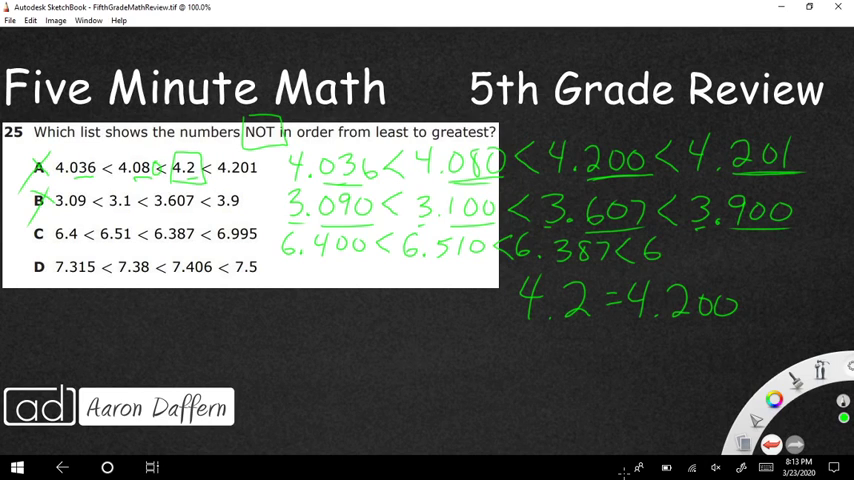
text(.99)
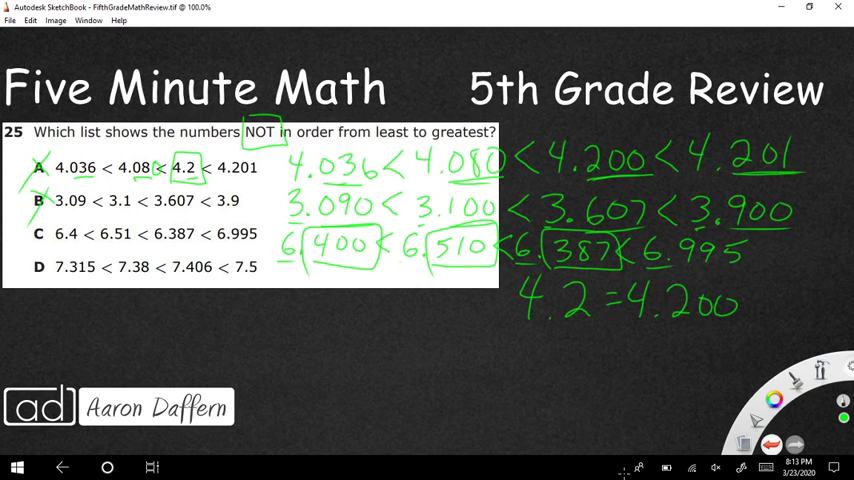
drag(520, 390, 562, 296)
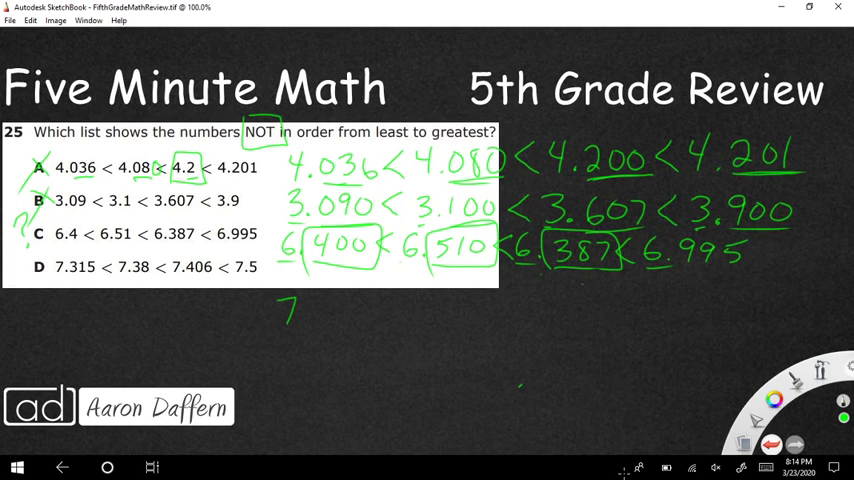
Handwrite 7.315 < 7.380 < 7.406 < 7.500 in green and tick choice C as correct
drag(296, 316, 350, 316)
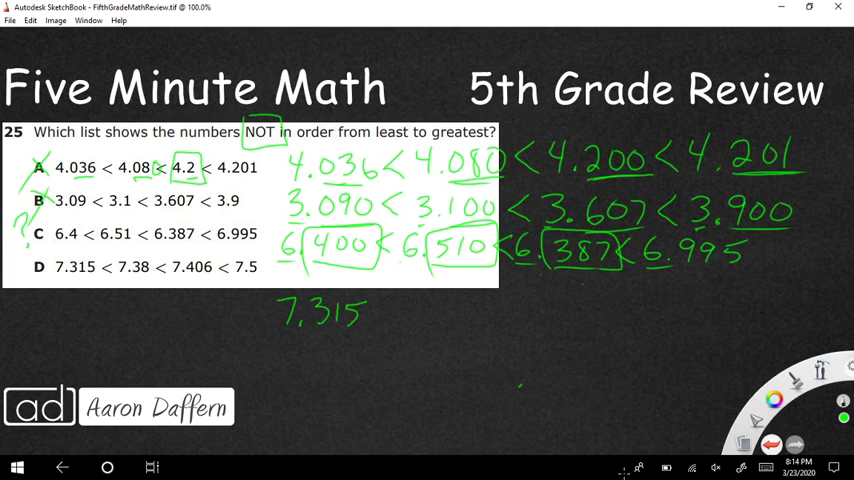
drag(390, 310, 424, 316)
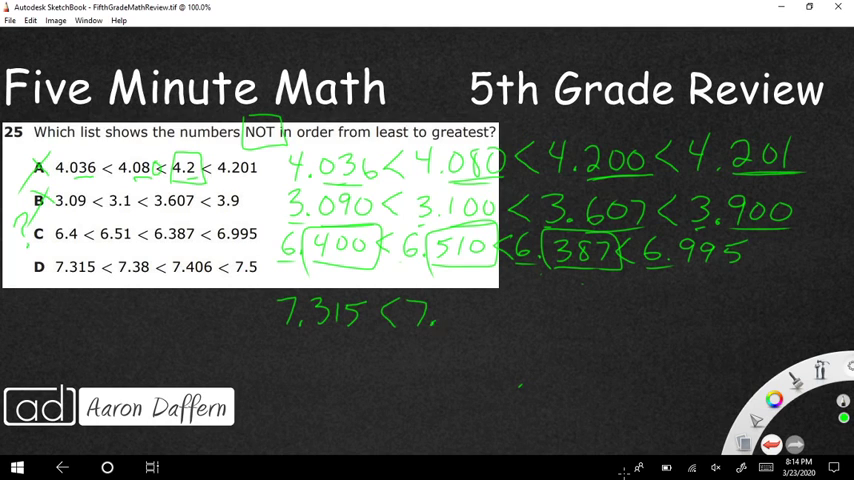
text(380 < 7.)
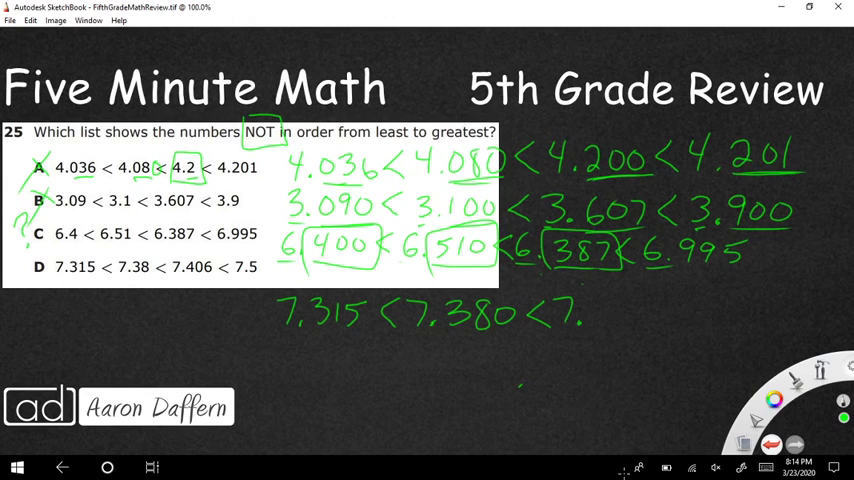
text(406)
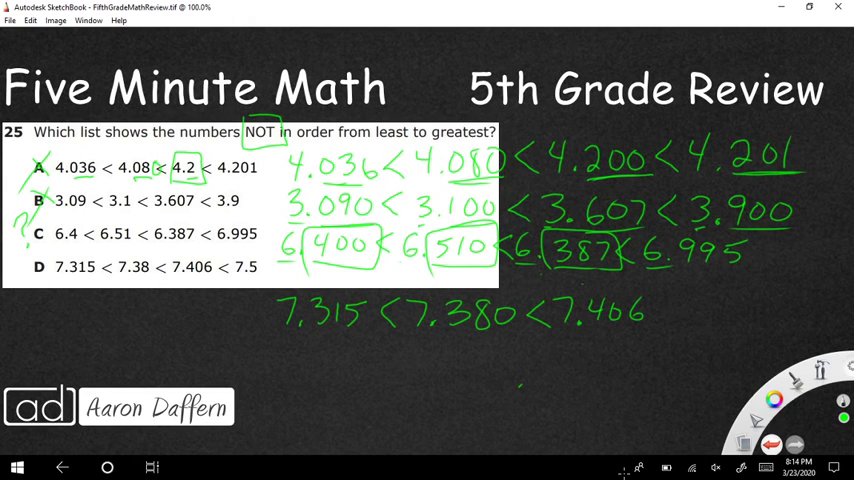
drag(660, 310, 700, 316)
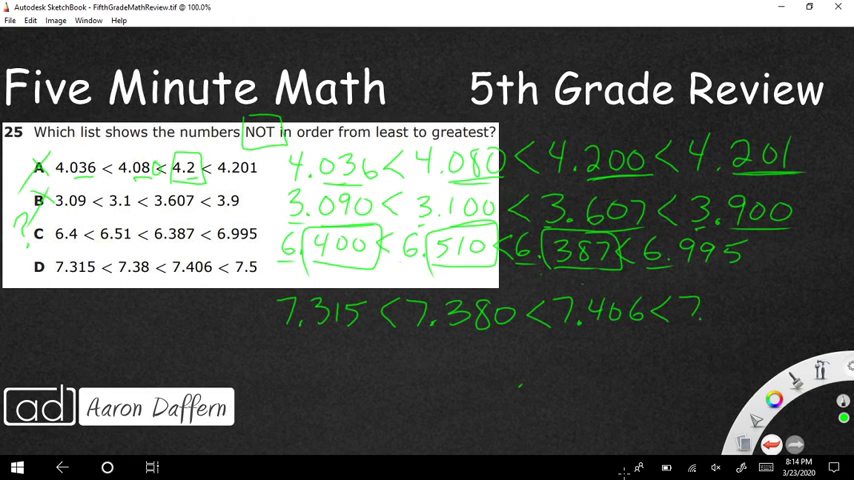
text(500)
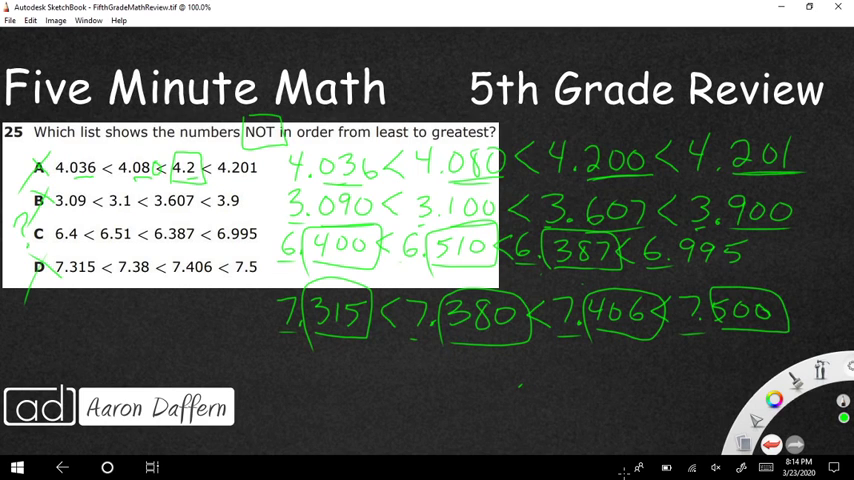
drag(30, 224, 44, 244)
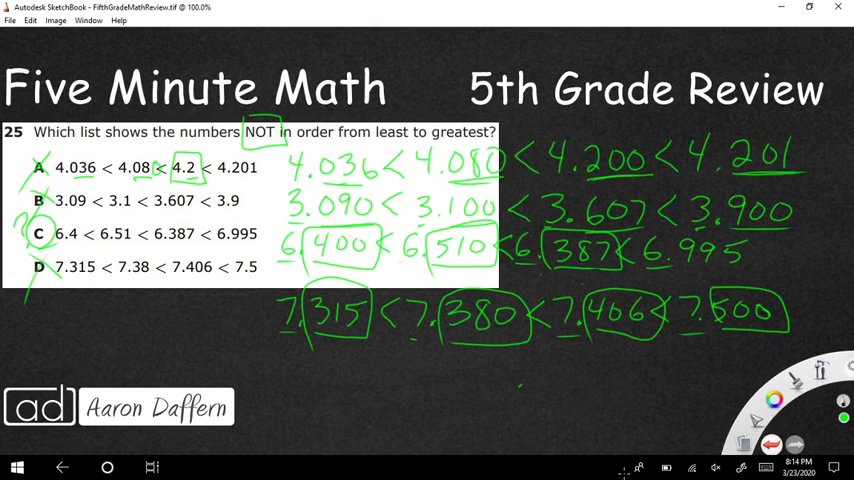
Write the answers 18.6 and 2.6 and the 'Day 1 of 12' note in green
drag(320, 370, 322, 392)
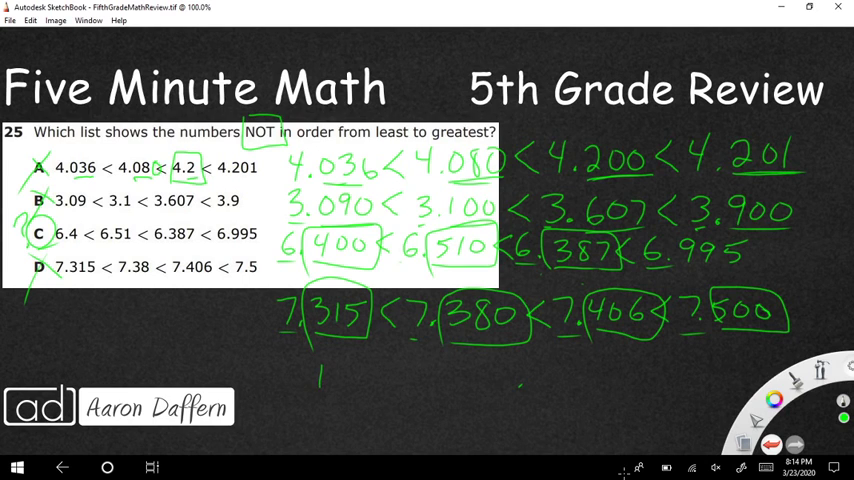
text(18.6)
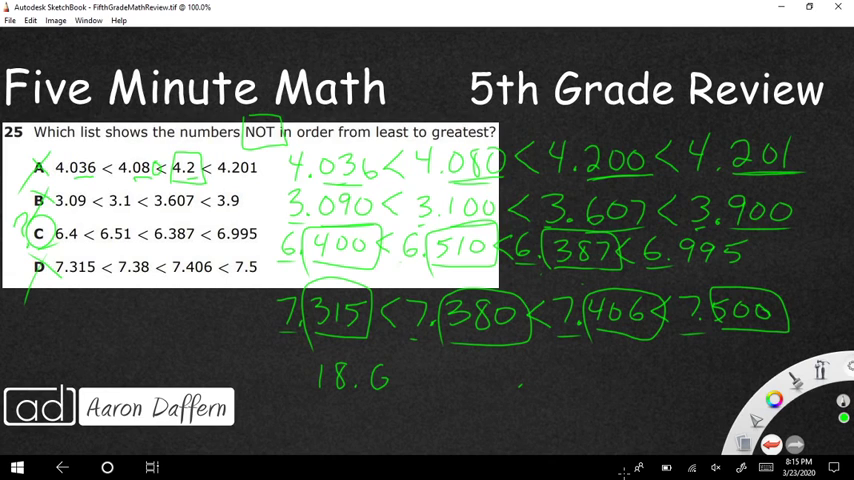
text(2.6)
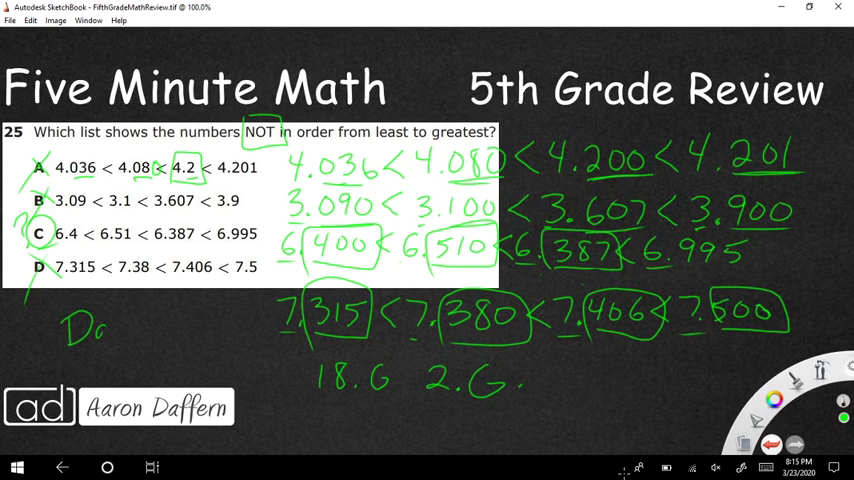
drag(96, 330, 170, 316)
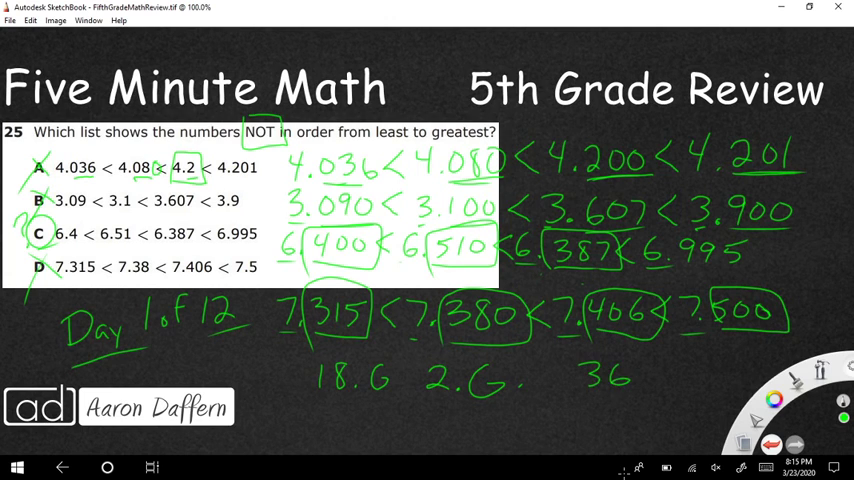
Write the answer 36 and draw boxes around 36 and 18.6
drag(576, 356, 644, 396)
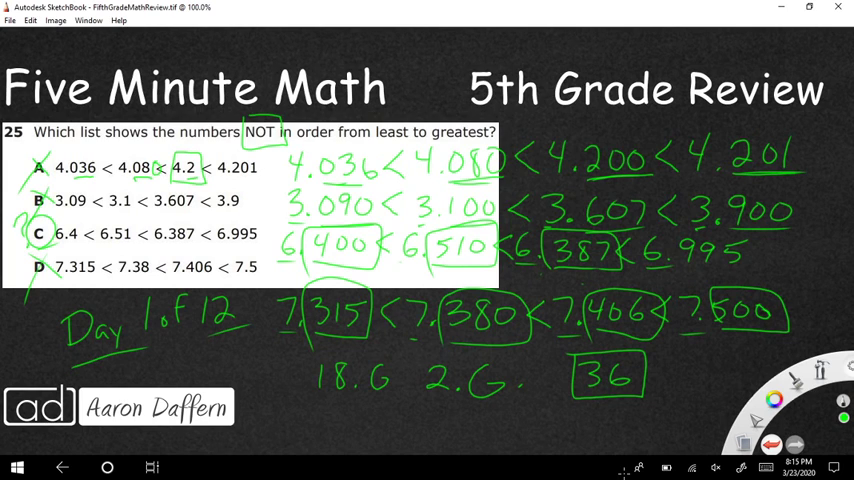
drag(310, 360, 400, 400)
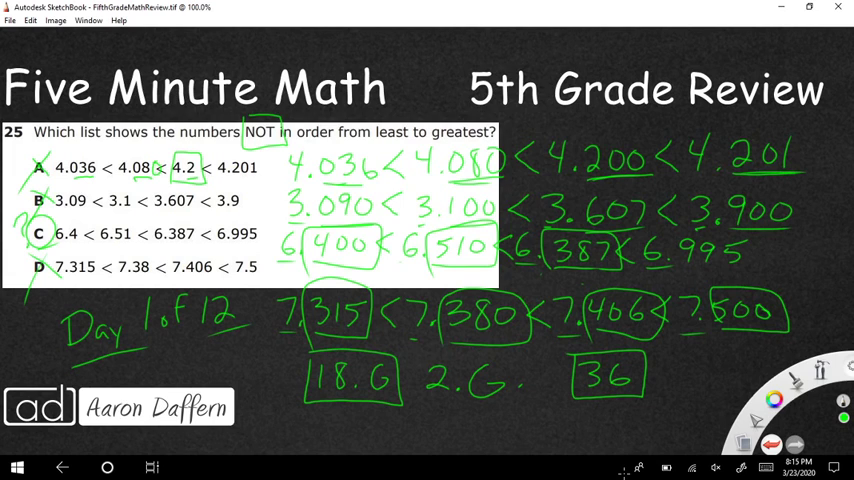
drag(410, 360, 520, 410)
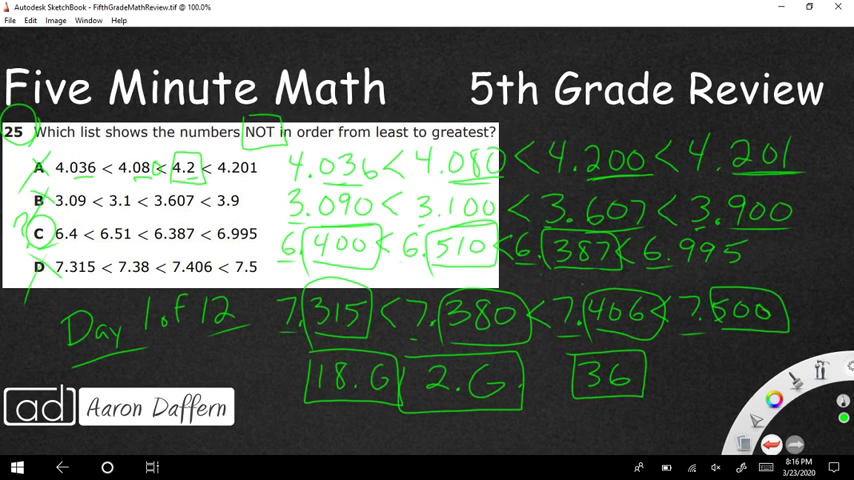
Handwrite the aarondaffern.com web address beneath the boxed answers
drag(270, 424, 324, 424)
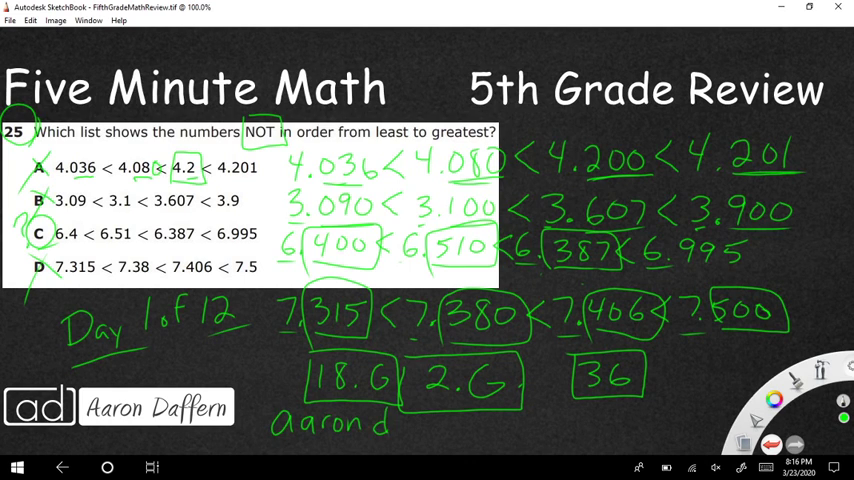
text(affern.com)
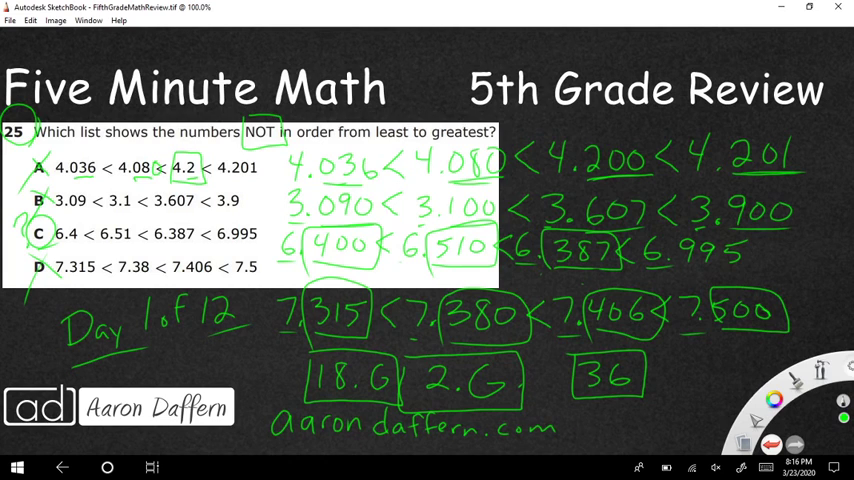
text(/b)
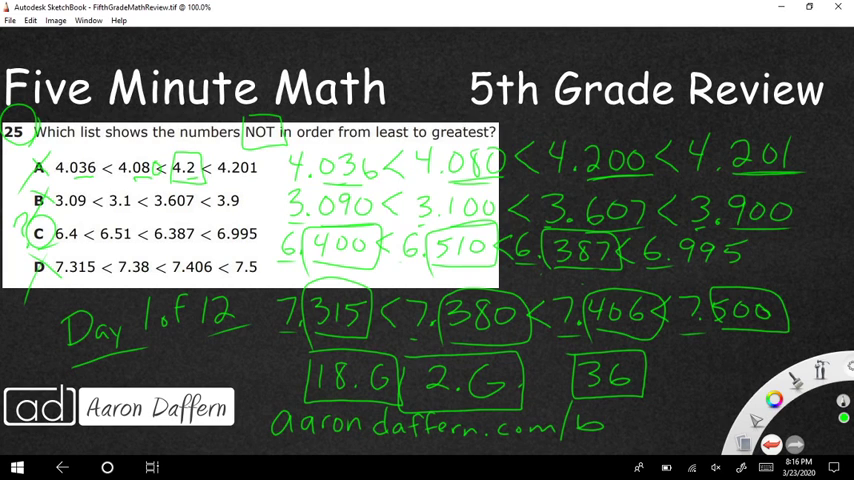